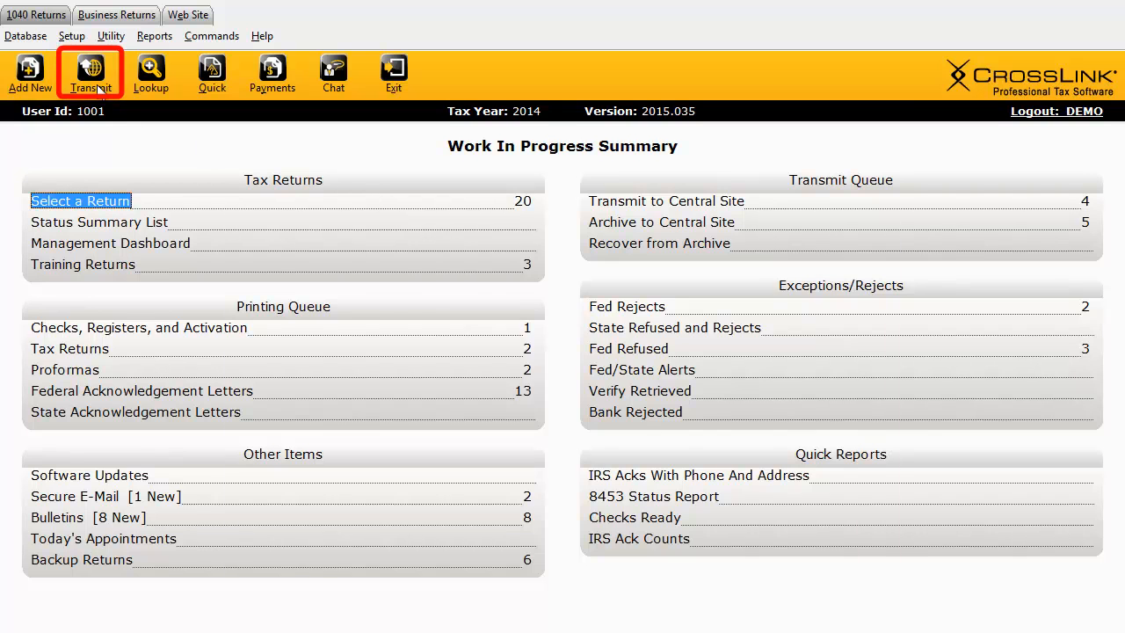
- Reach the central site communication settings via Transmit then Setup
{"action": "left_click", "coordinate": [89, 72]}
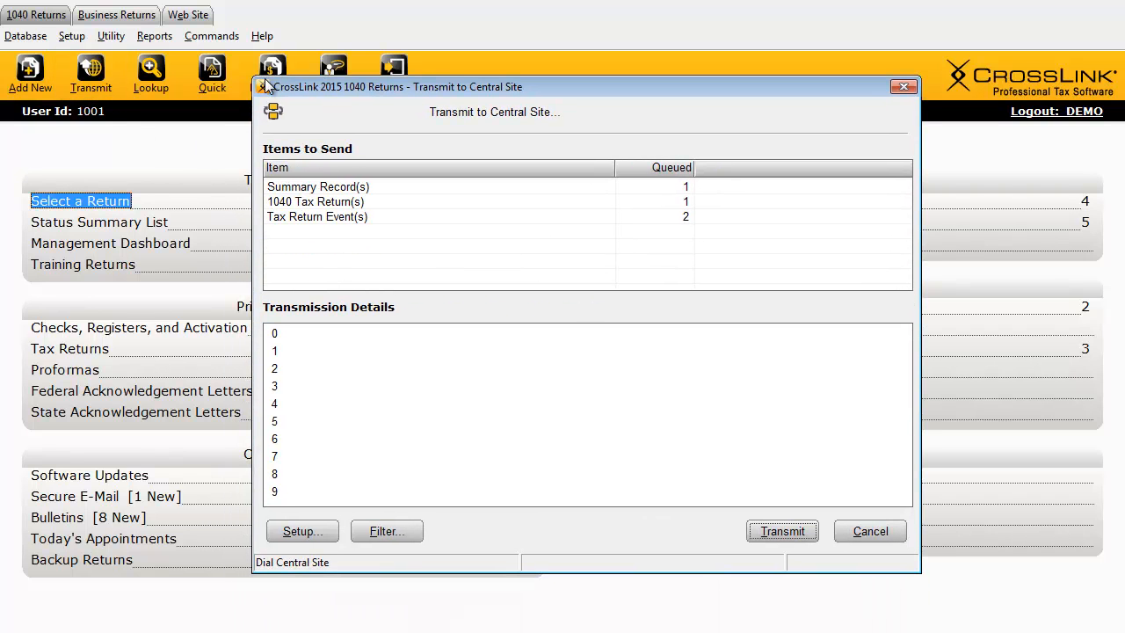
{"action": "left_click", "coordinate": [302, 531]}
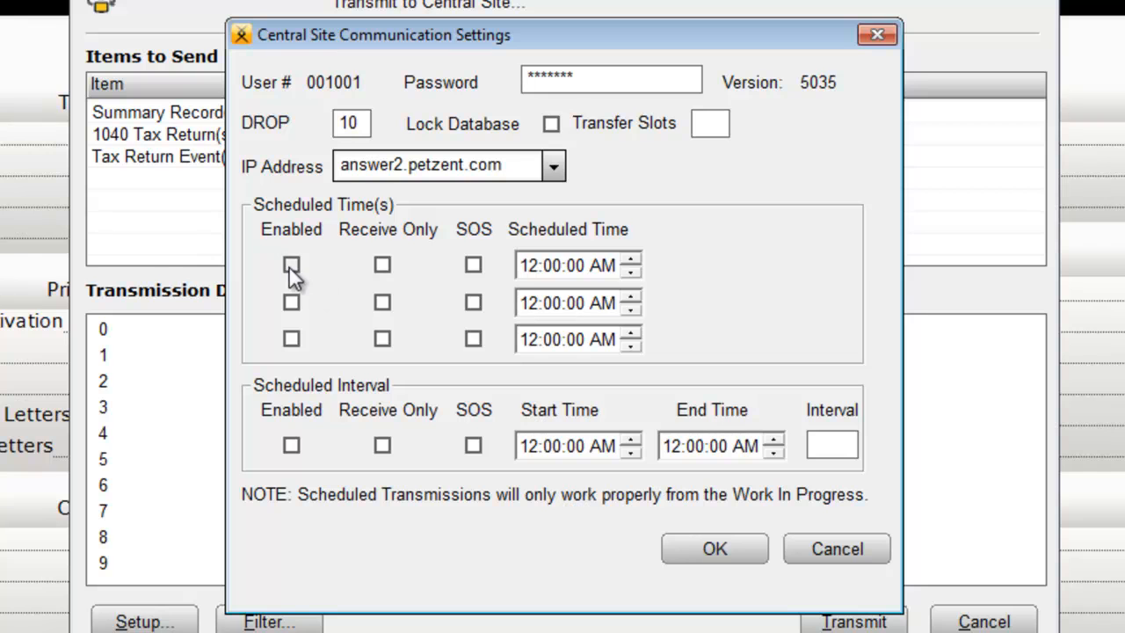
- Enable the first Scheduled Time at 10:20 PM as SOS, leaving Receive Only unchecked
{"action": "left_click", "coordinate": [292, 264]}
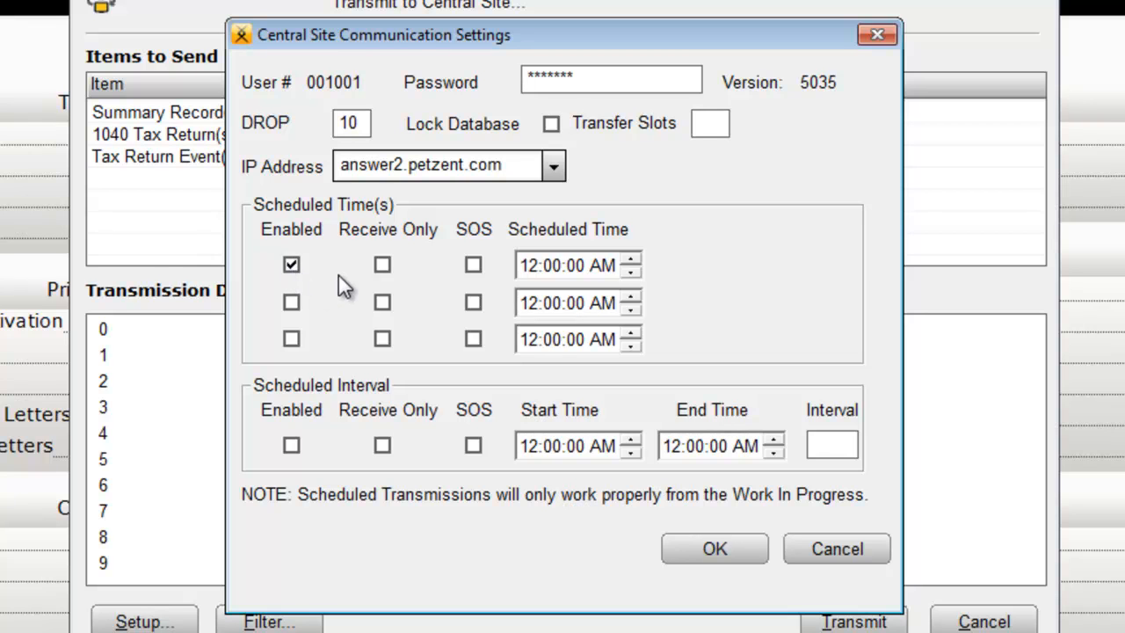
{"action": "mouse_move", "coordinate": [443, 246]}
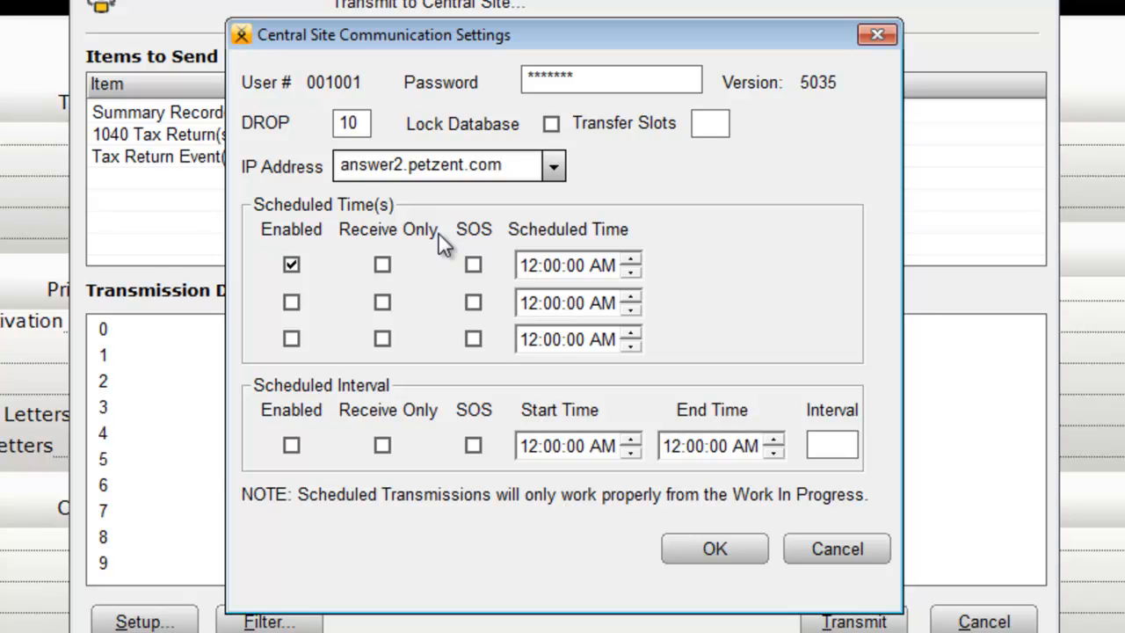
{"action": "left_click", "coordinate": [381, 264]}
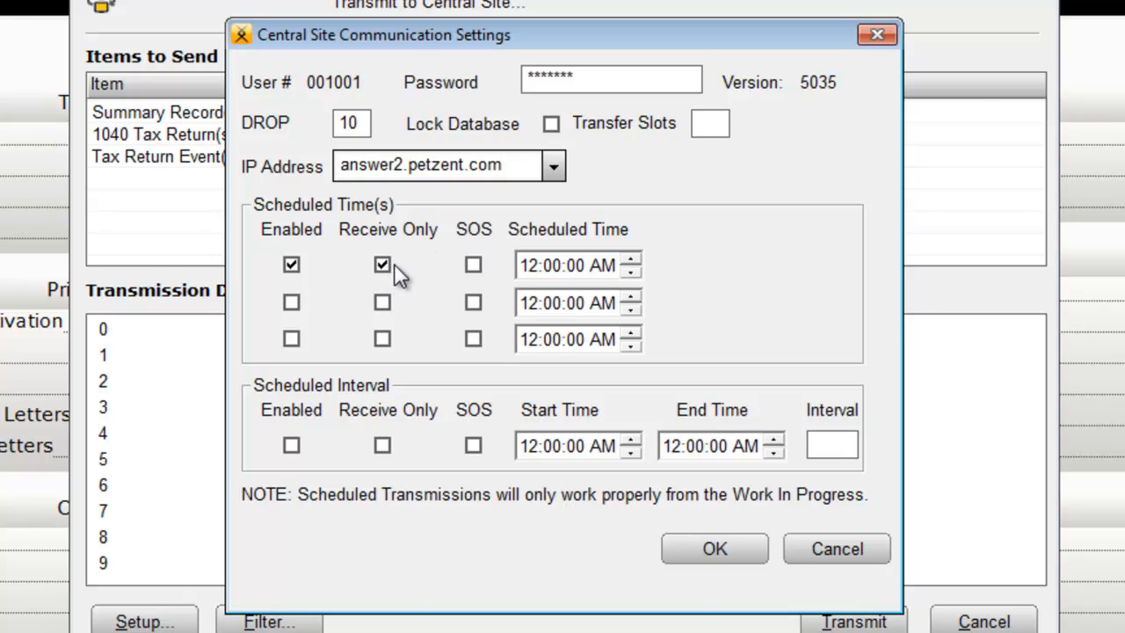
{"action": "left_click", "coordinate": [384, 264]}
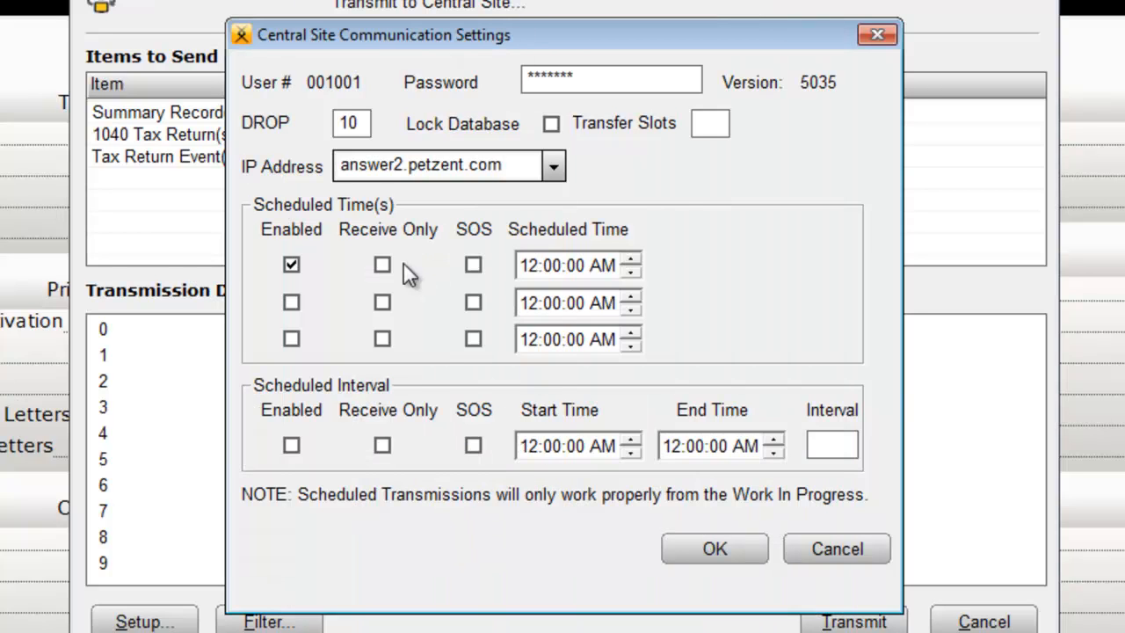
{"action": "left_click", "coordinate": [473, 264]}
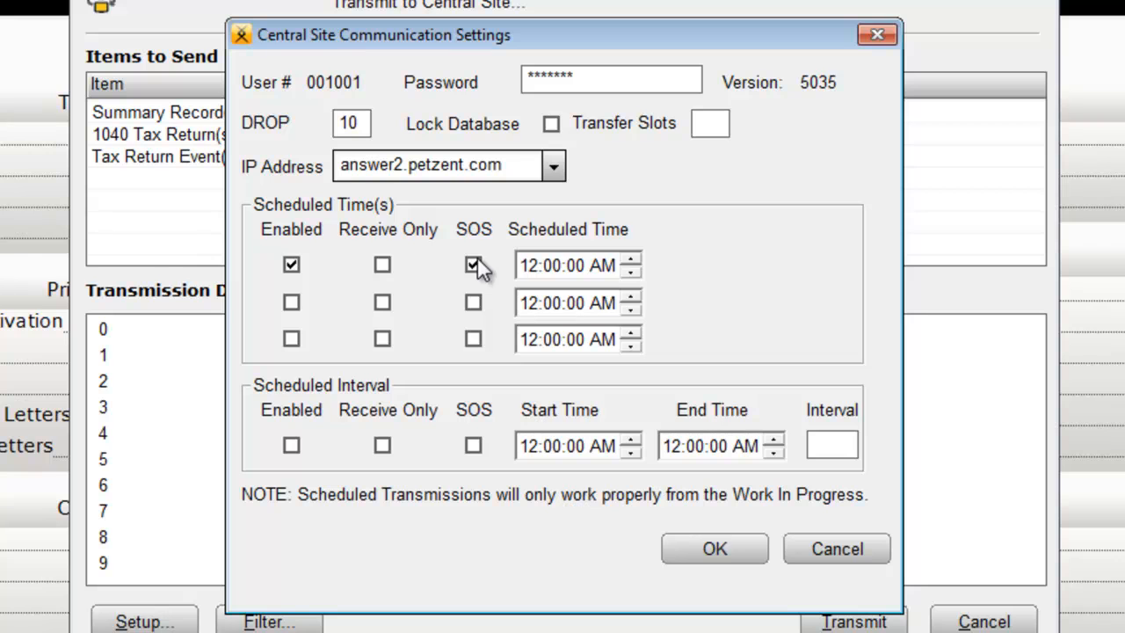
{"action": "mouse_move", "coordinate": [496, 270]}
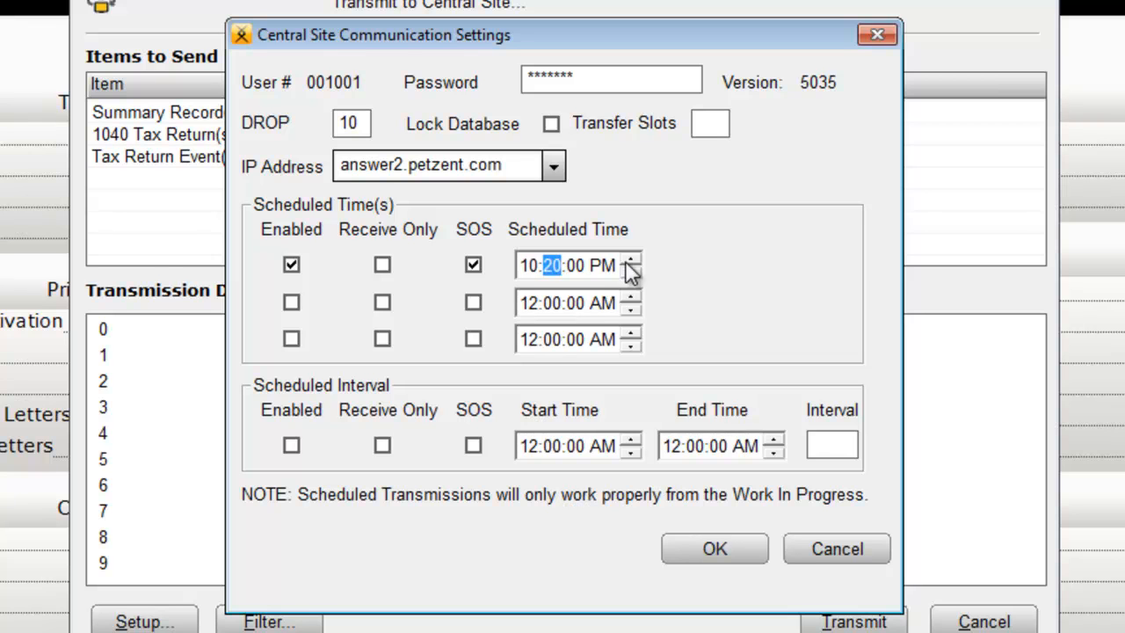
- Enable the Scheduled Interval from 8:00 AM to 5:00 PM with a 30-minute interval
{"action": "left_click", "coordinate": [292, 445]}
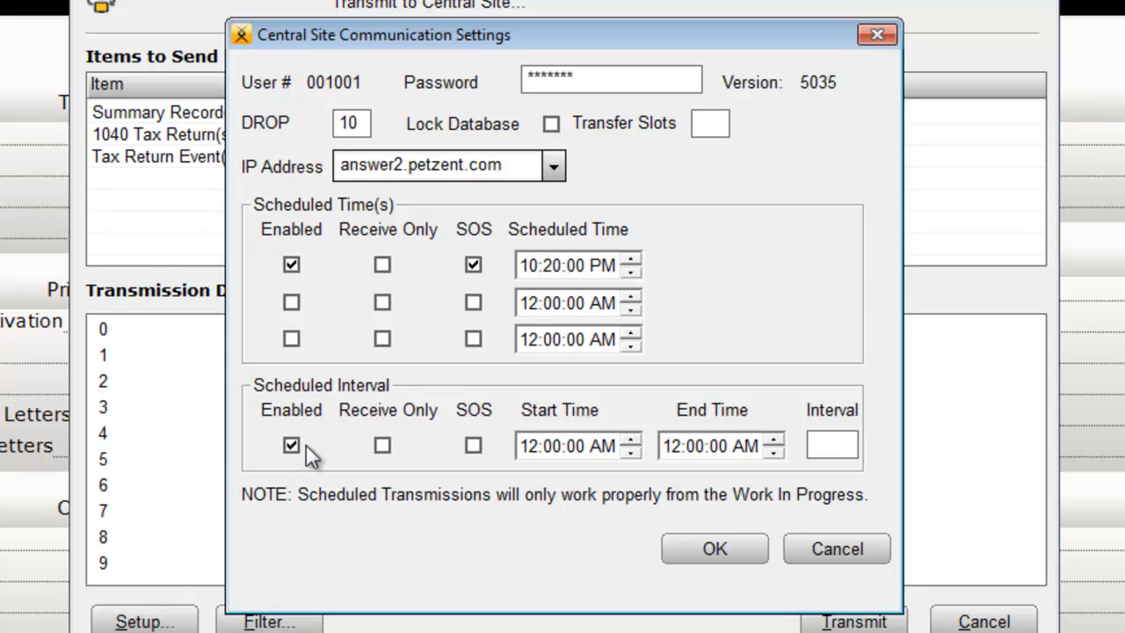
{"action": "left_click", "coordinate": [531, 446]}
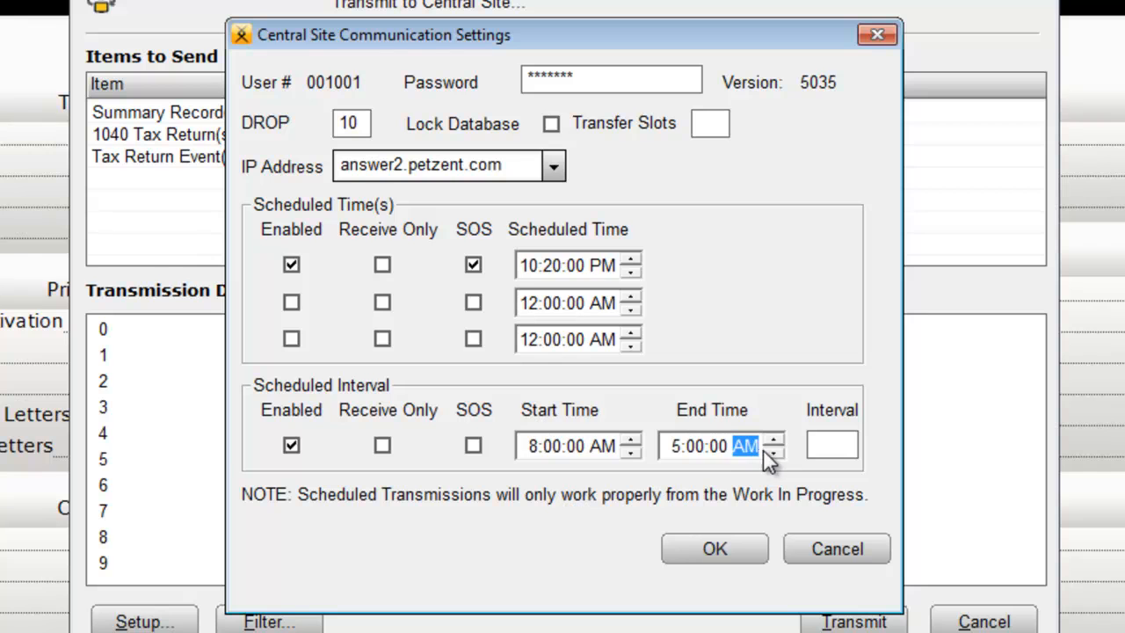
{"action": "left_click", "coordinate": [773, 437]}
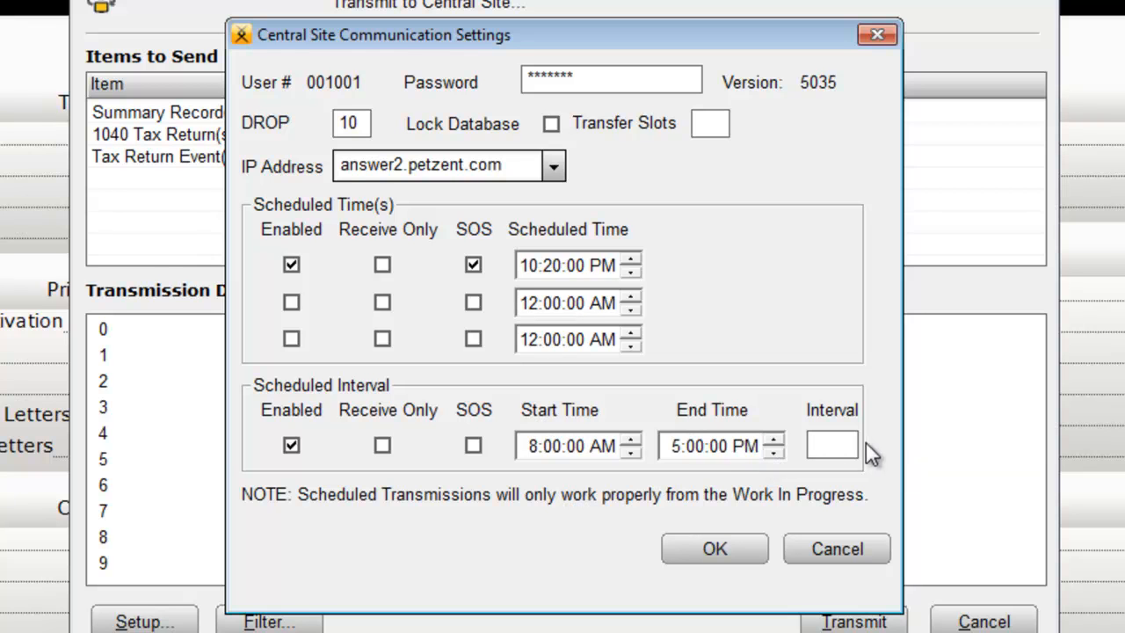
{"action": "type", "text": "30"}
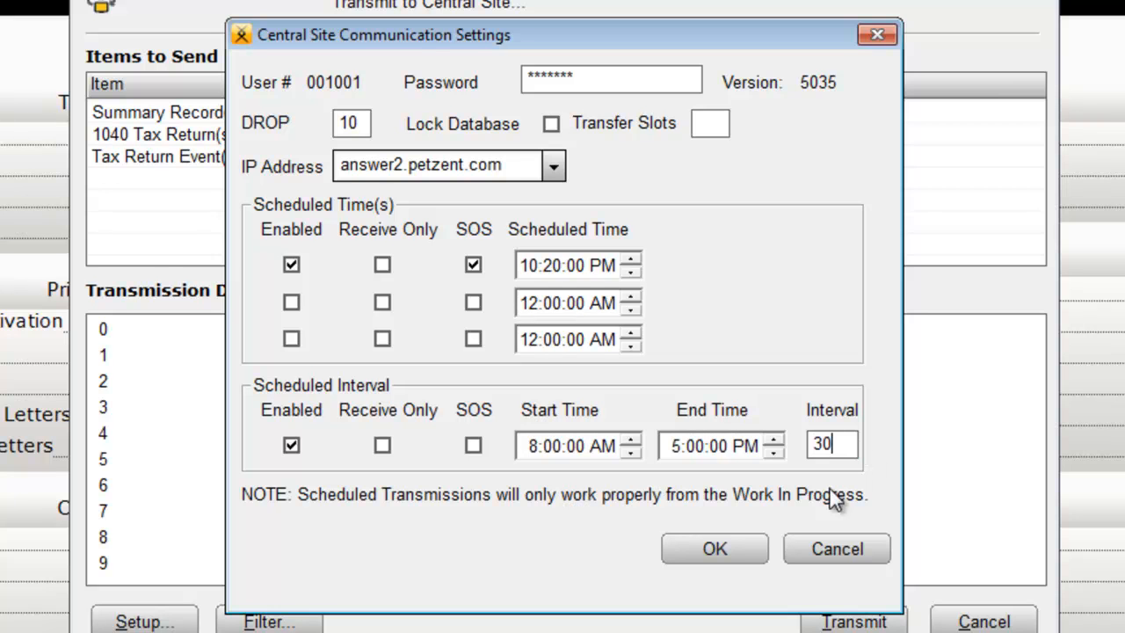
{"action": "left_click", "coordinate": [714, 549]}
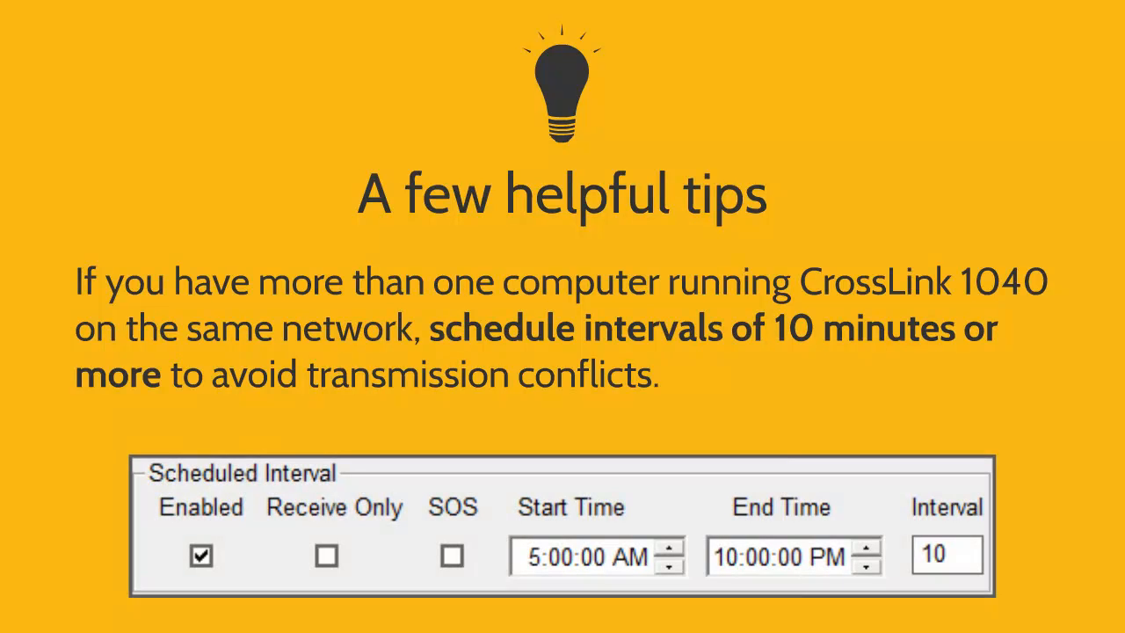
{"action": "scroll", "scroll_direction": "down", "scroll_amount": 3}
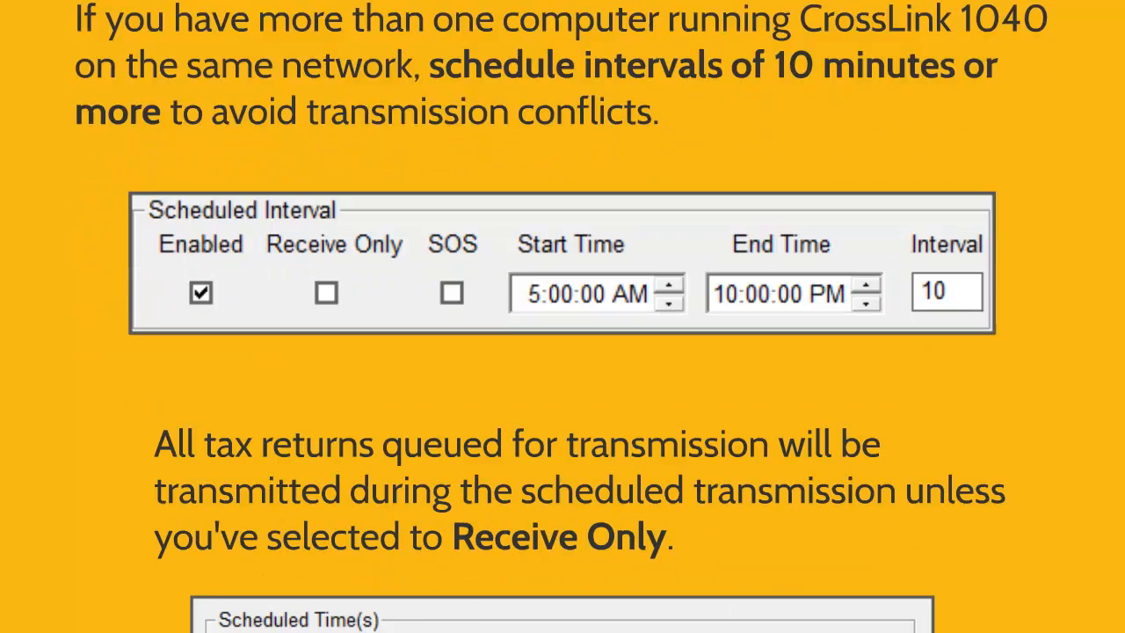
{"action": "scroll", "scroll_direction": "down", "scroll_amount": 3}
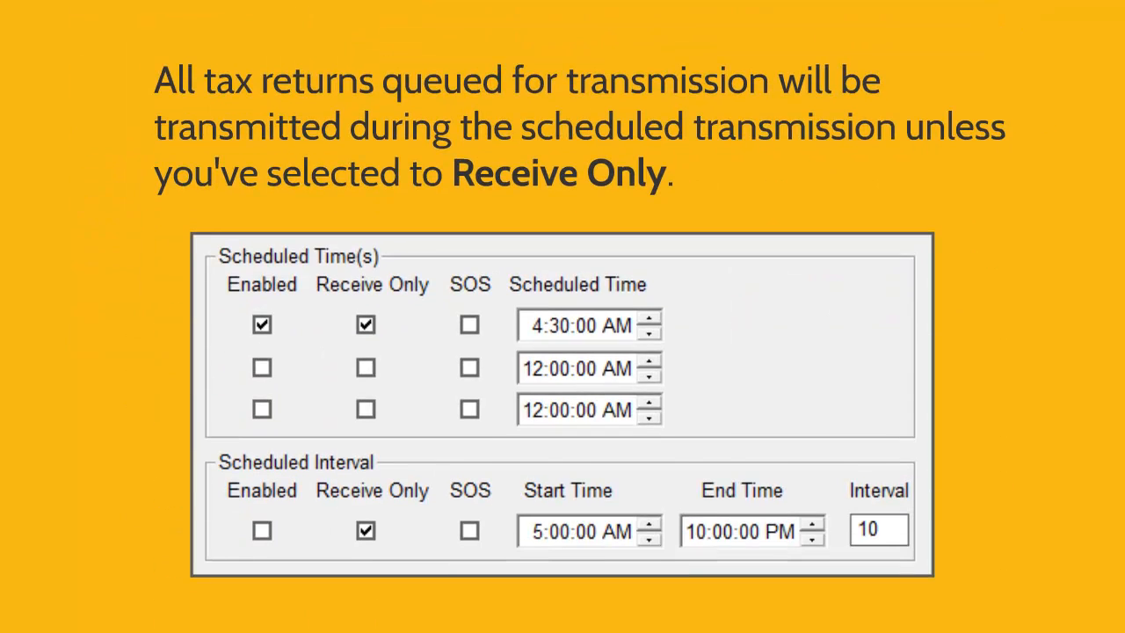